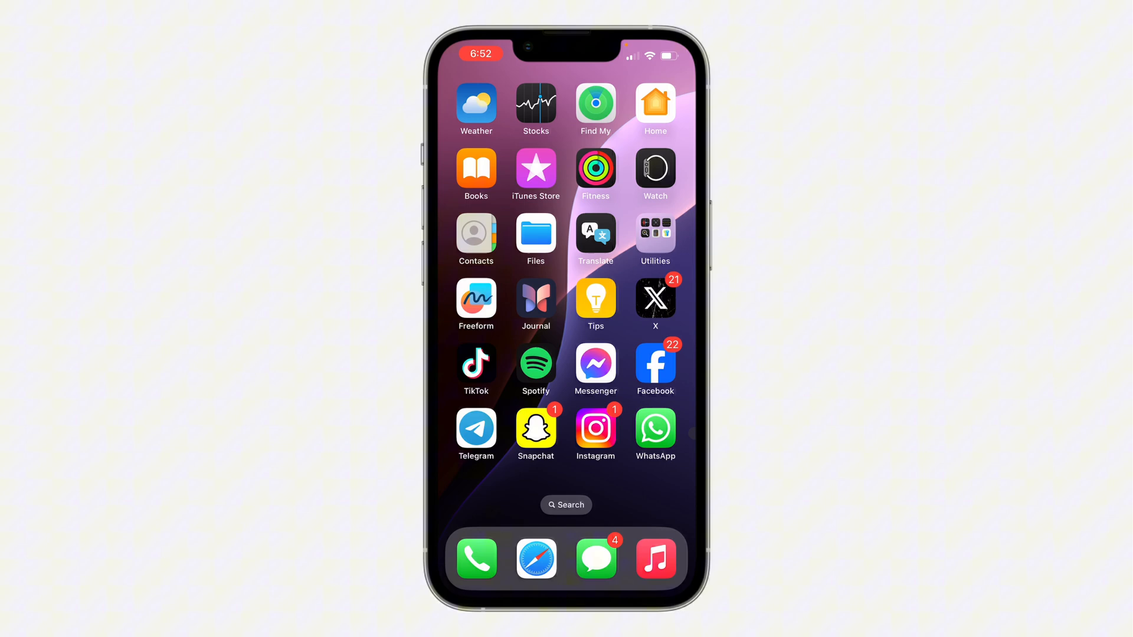
# Launch X, bring up the account side menu and expand Settings and Support.
pyautogui.click(655, 298)
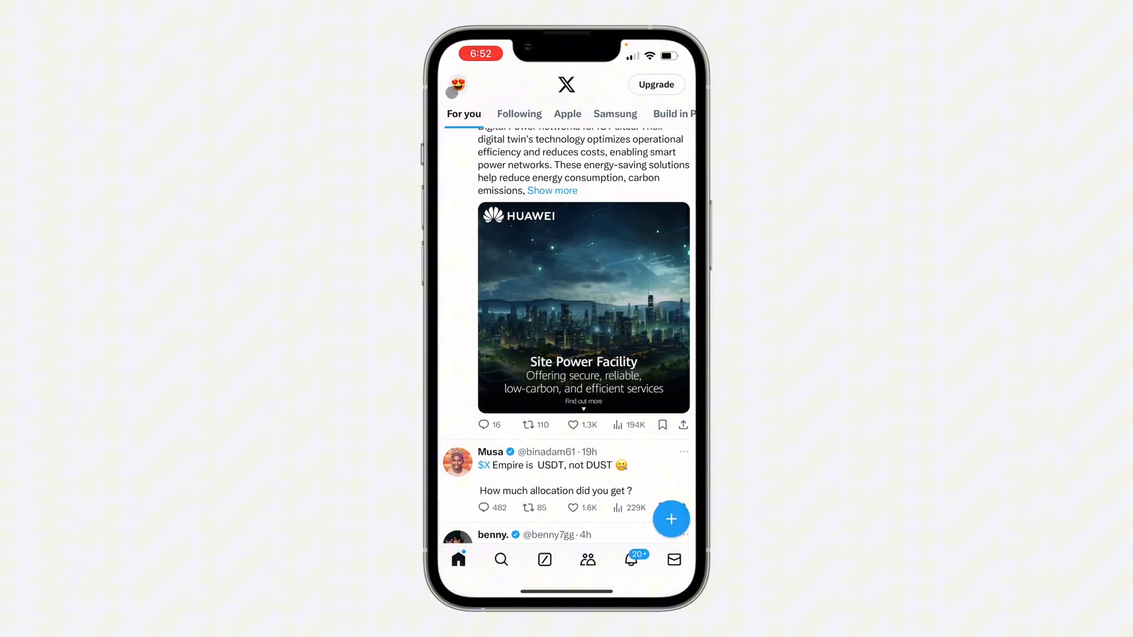
pyautogui.click(456, 85)
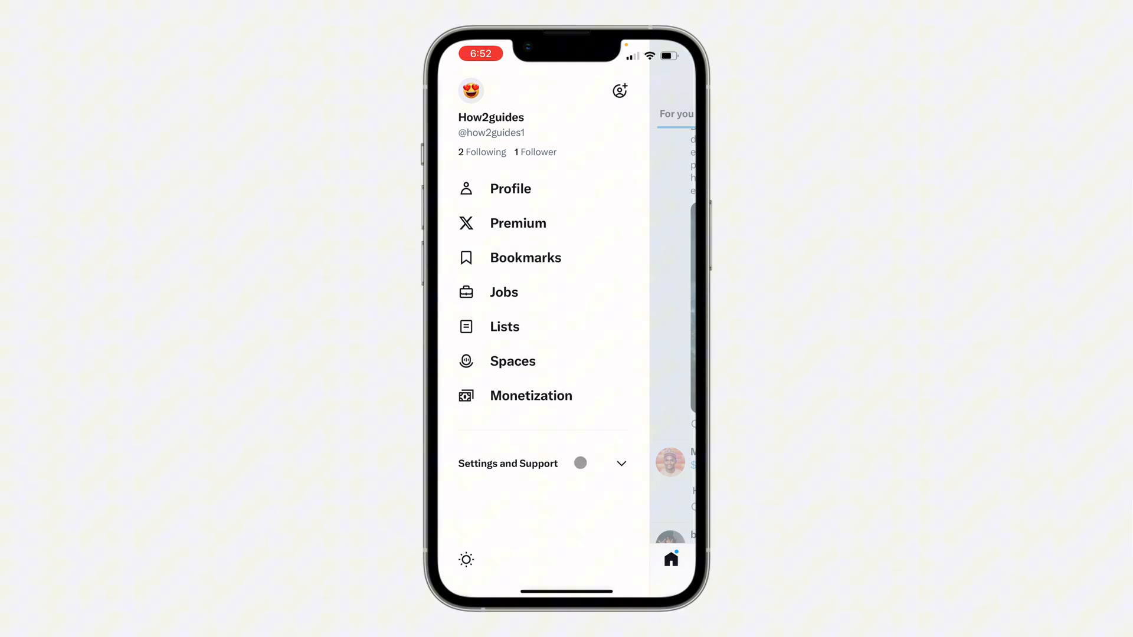
pyautogui.click(542, 462)
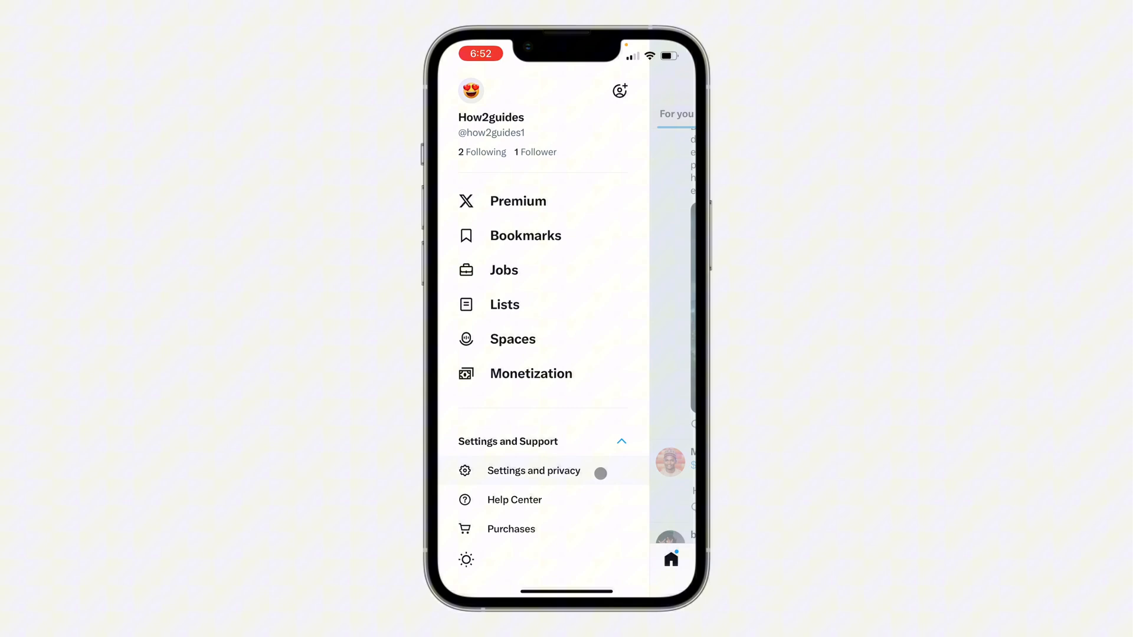
# Go into Settings and privacy, then the Privacy and safety page.
pyautogui.click(533, 470)
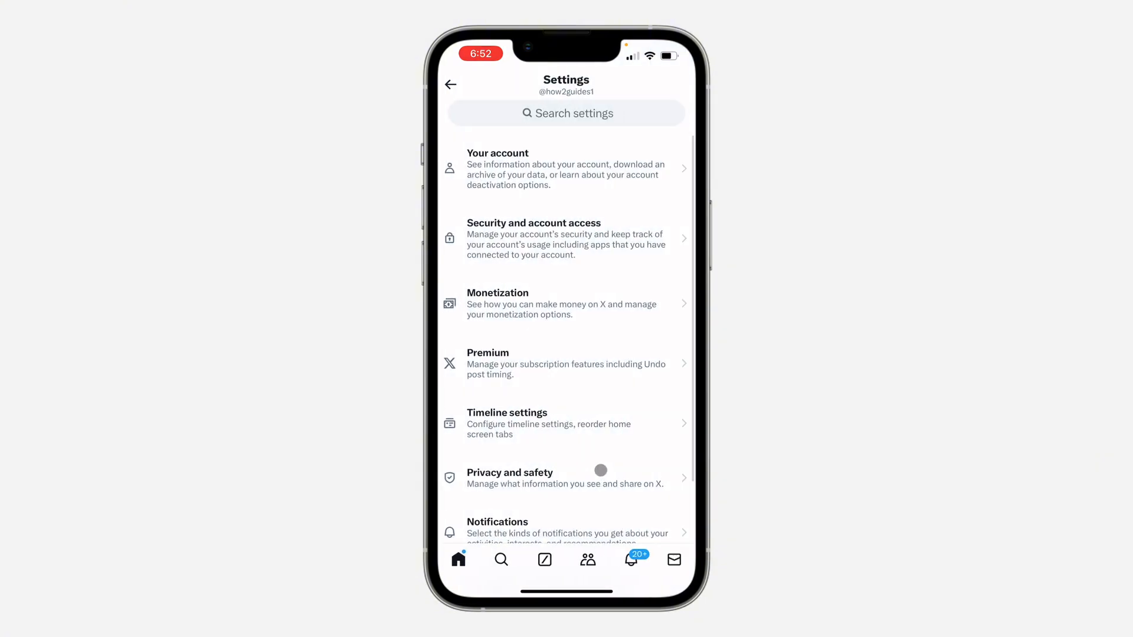
pyautogui.scroll(-3)
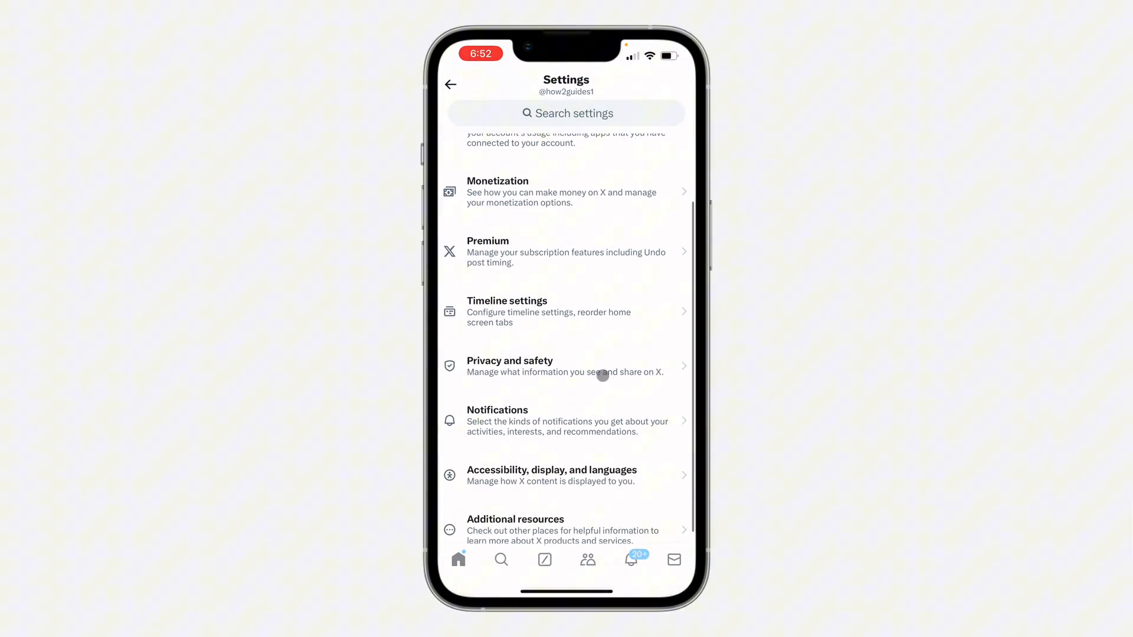
pyautogui.click(566, 365)
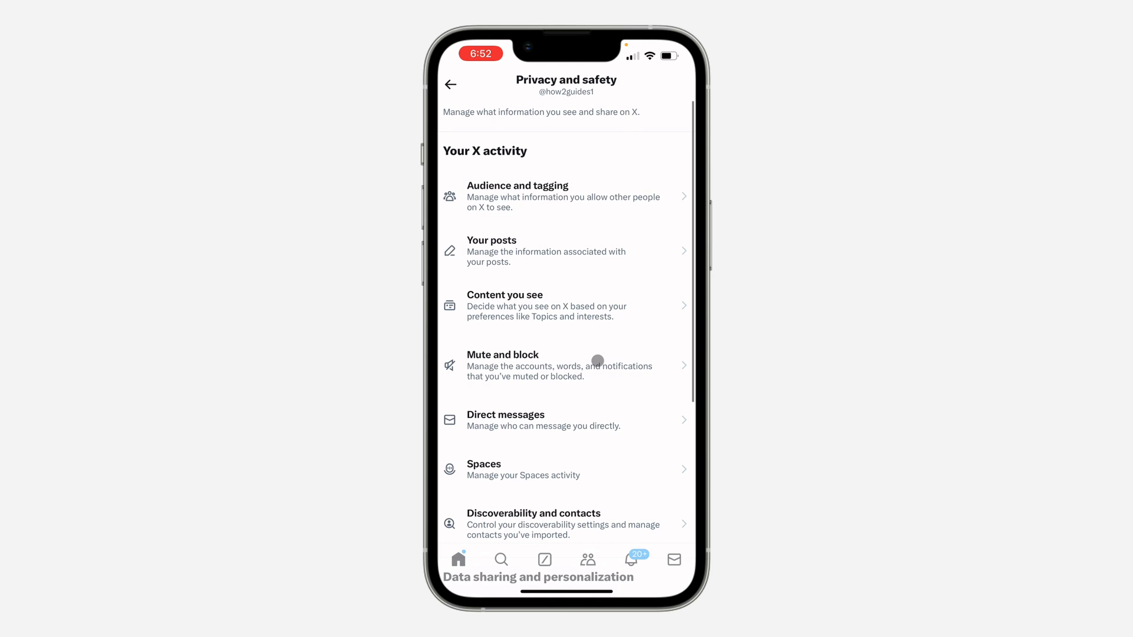
pyautogui.scroll(-3)
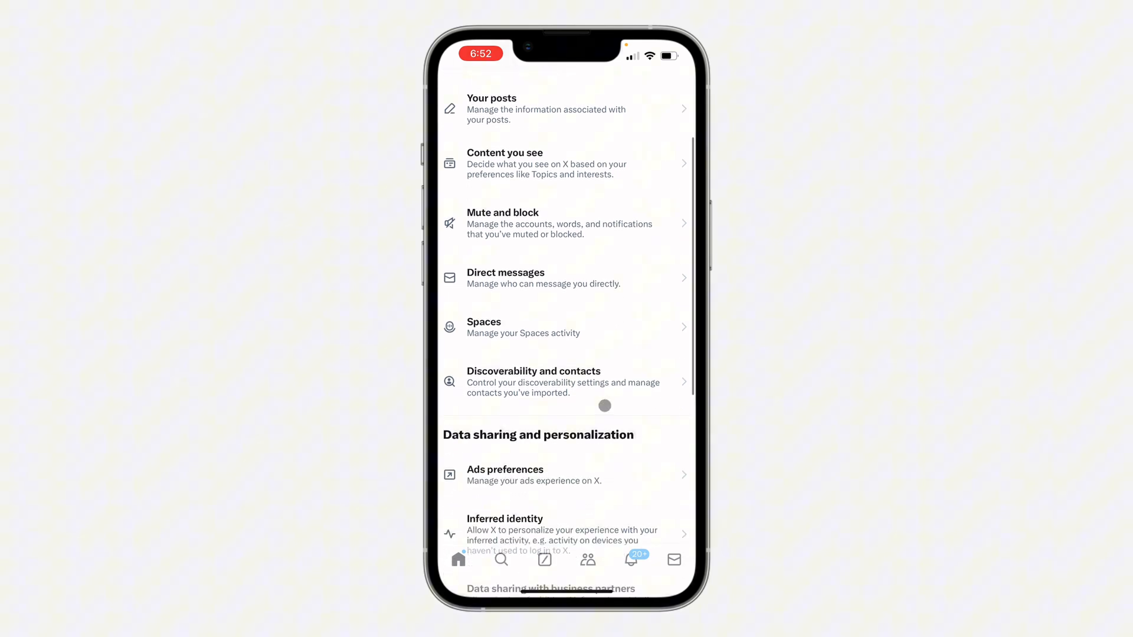
pyautogui.scroll(-3)
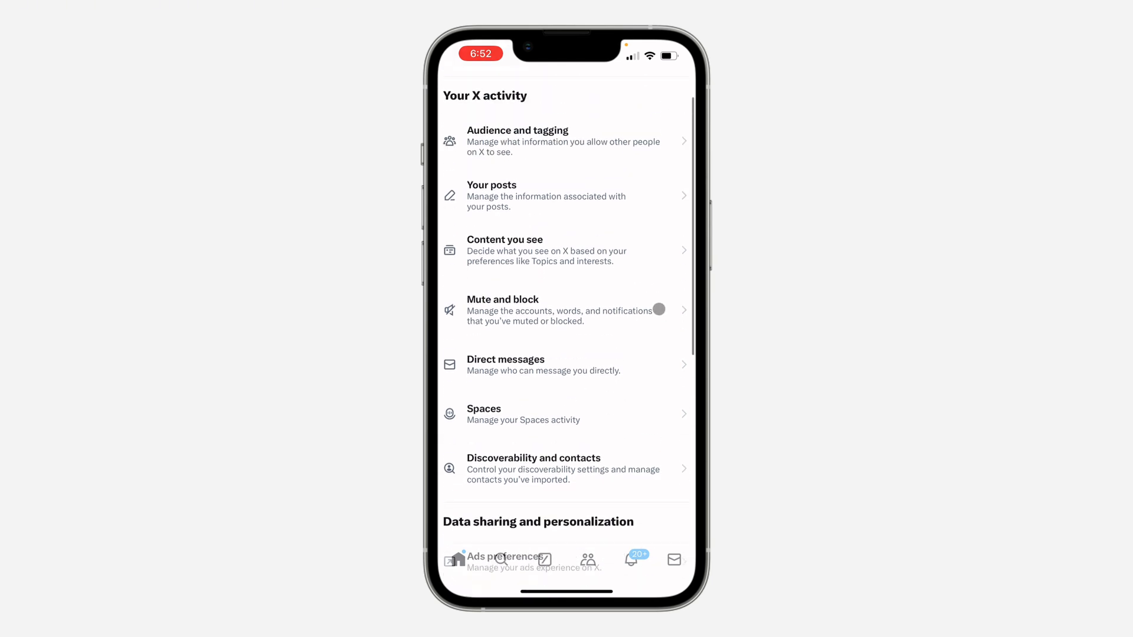
# In Direct messages, set 'Allow message requests from' to No one.
pyautogui.click(506, 365)
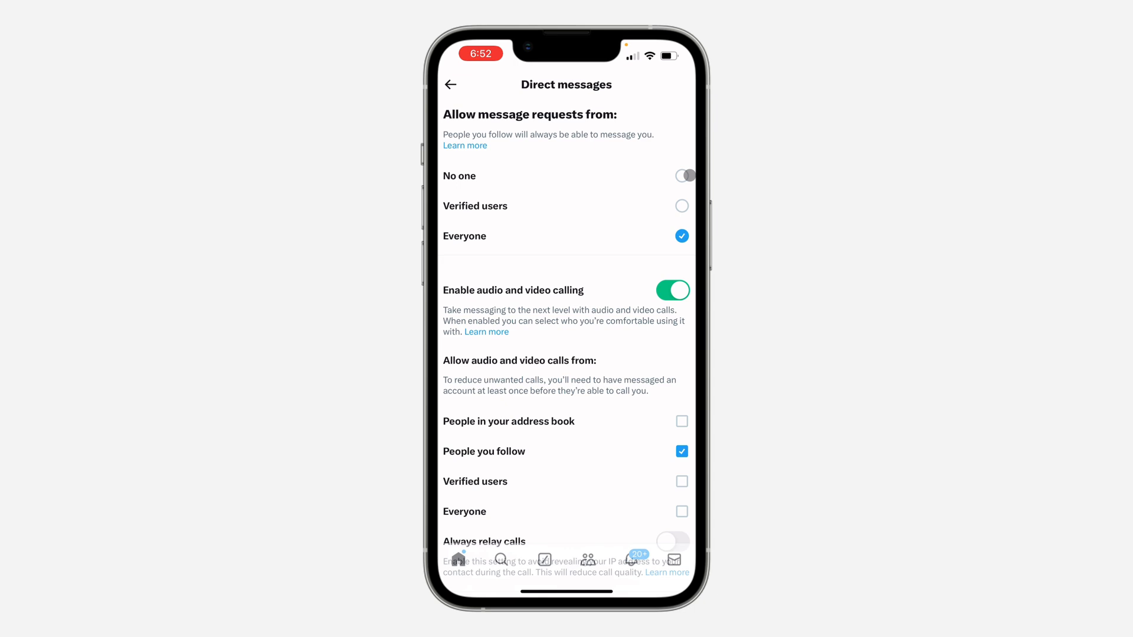
pyautogui.click(681, 176)
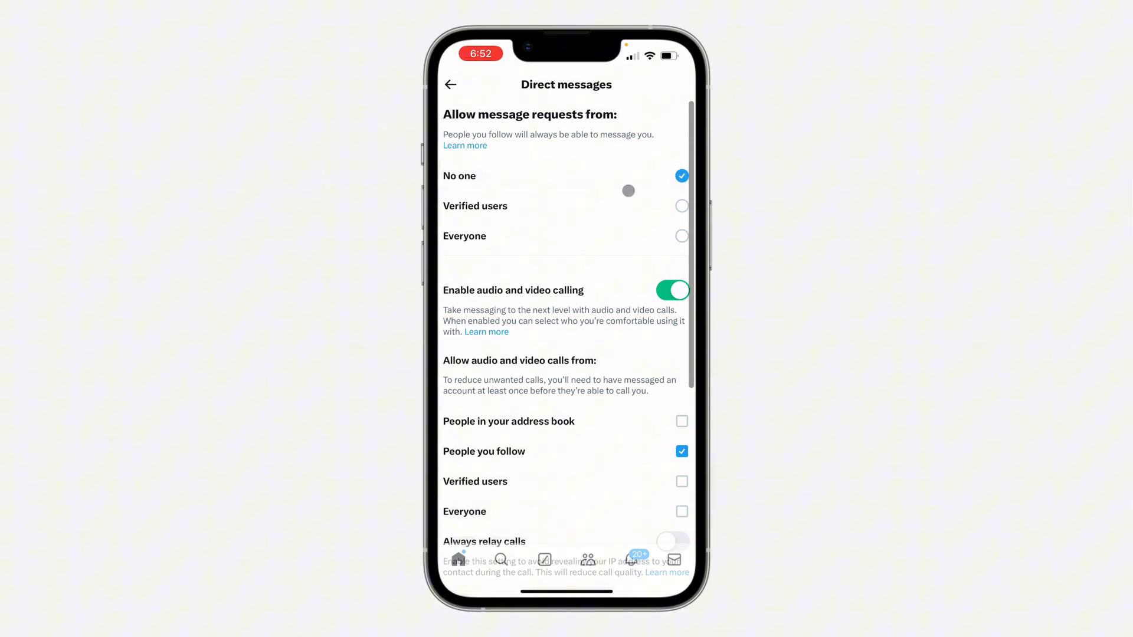